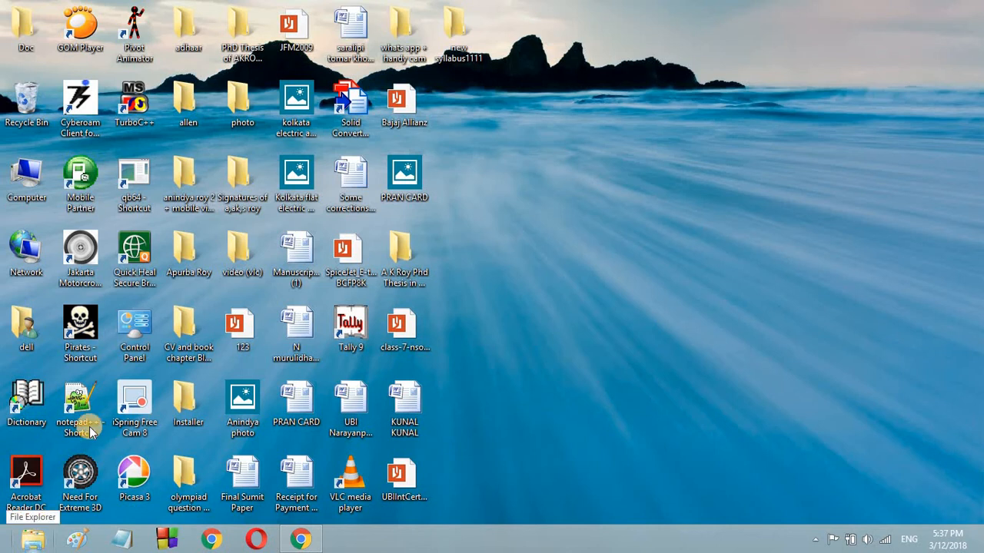
mouse_move(461, 138)
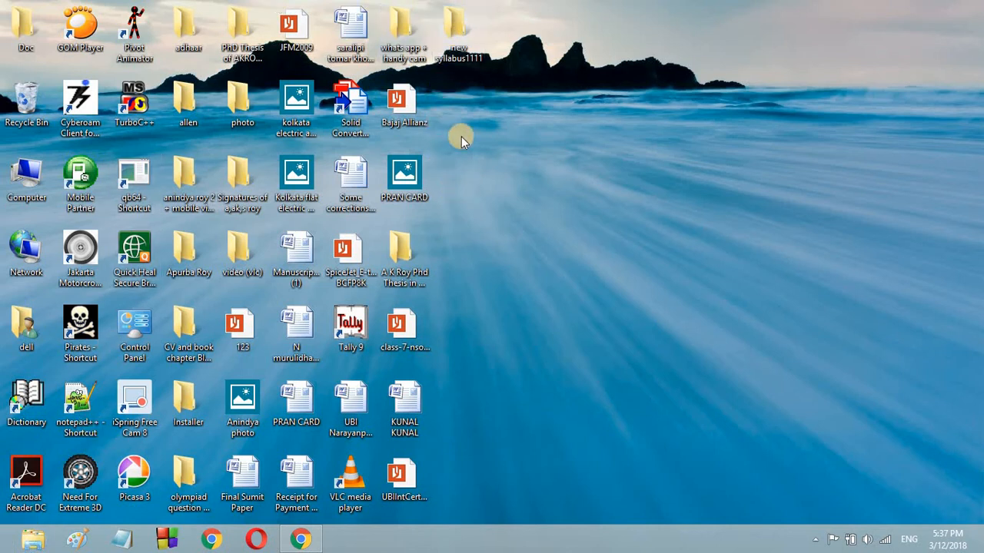
mouse_move(525, 258)
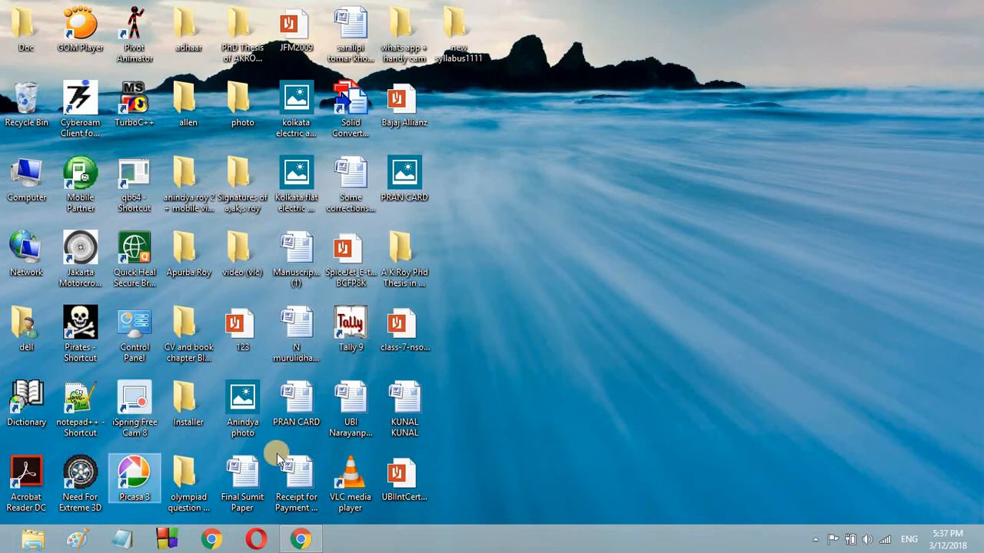
mouse_move(7, 535)
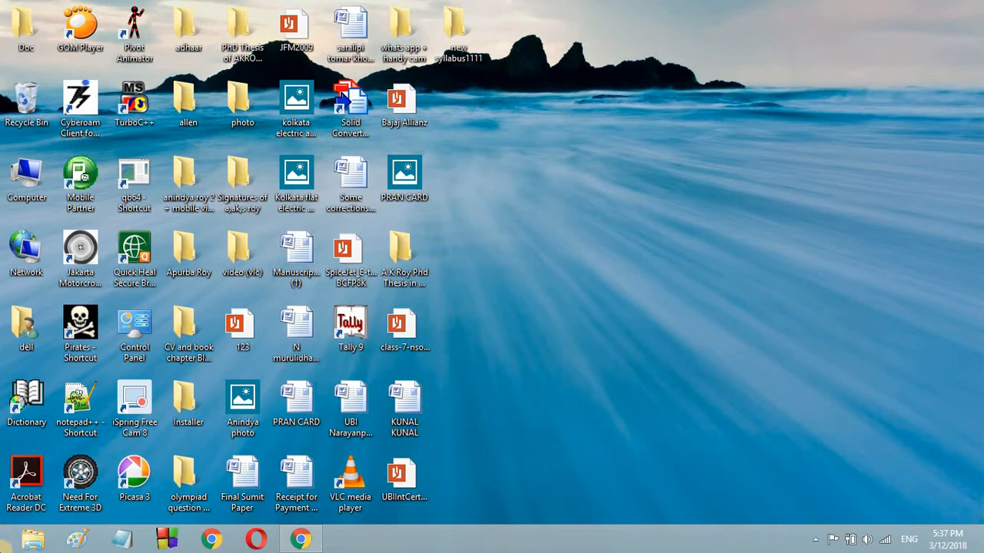
mouse_move(704, 162)
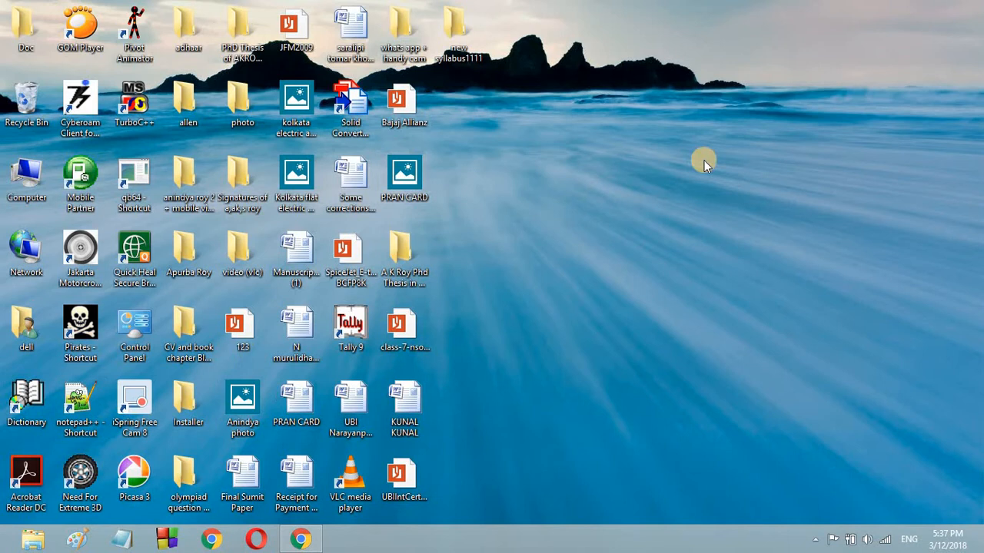
- Bring up the Start button's power-user menu to reach File Explorer
right_click(704, 162)
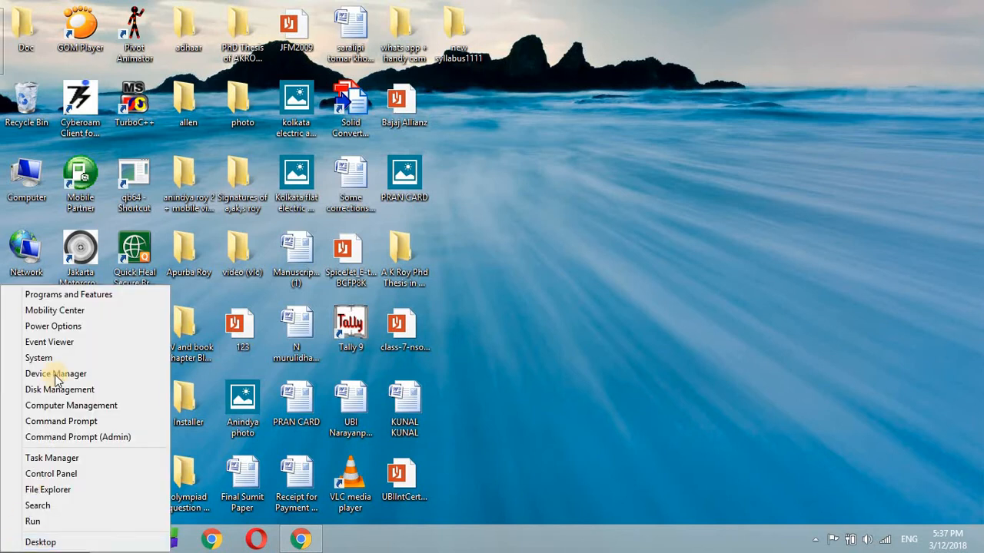
mouse_move(64, 507)
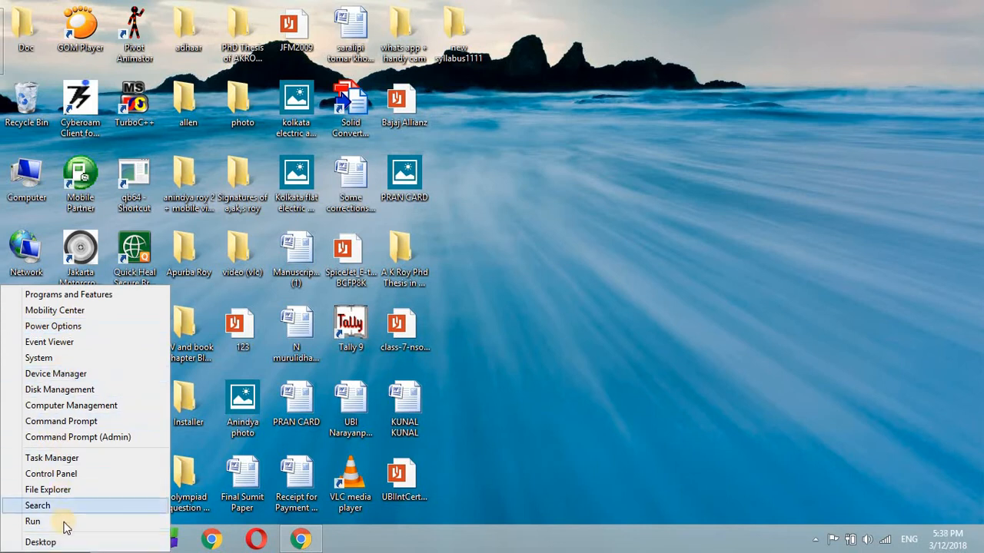
mouse_move(48, 489)
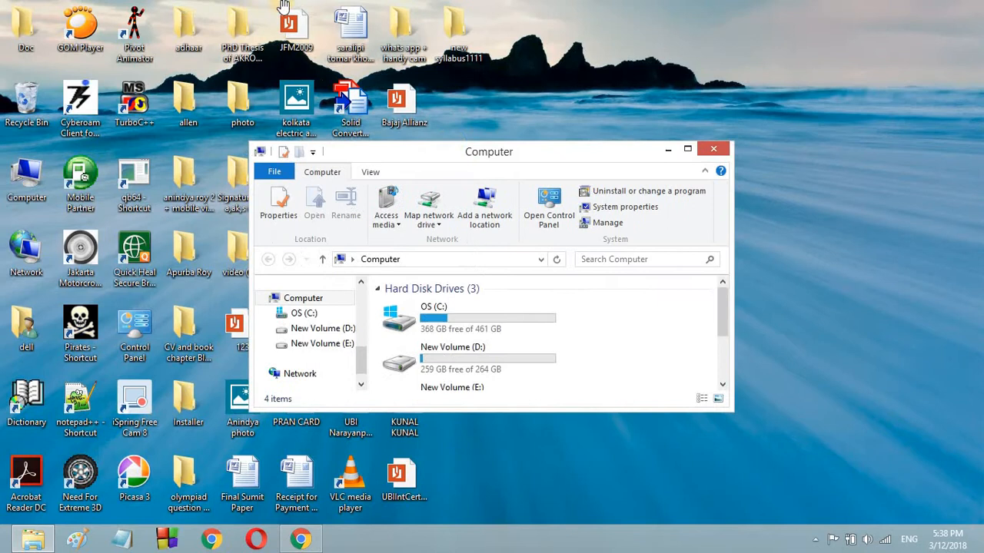
- Maximize File Explorer and open Folder Options from the View ribbon
click(687, 148)
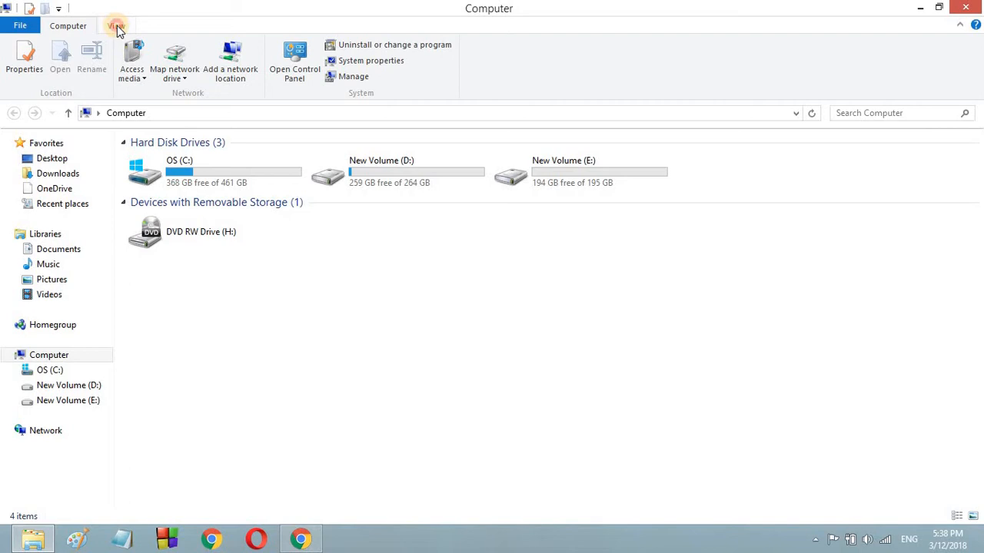
click(117, 25)
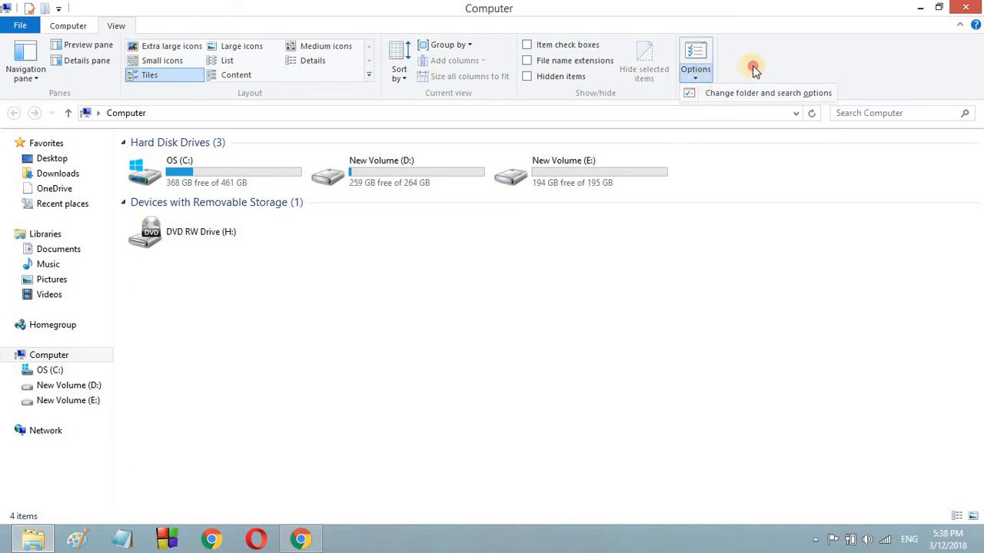
mouse_move(695, 54)
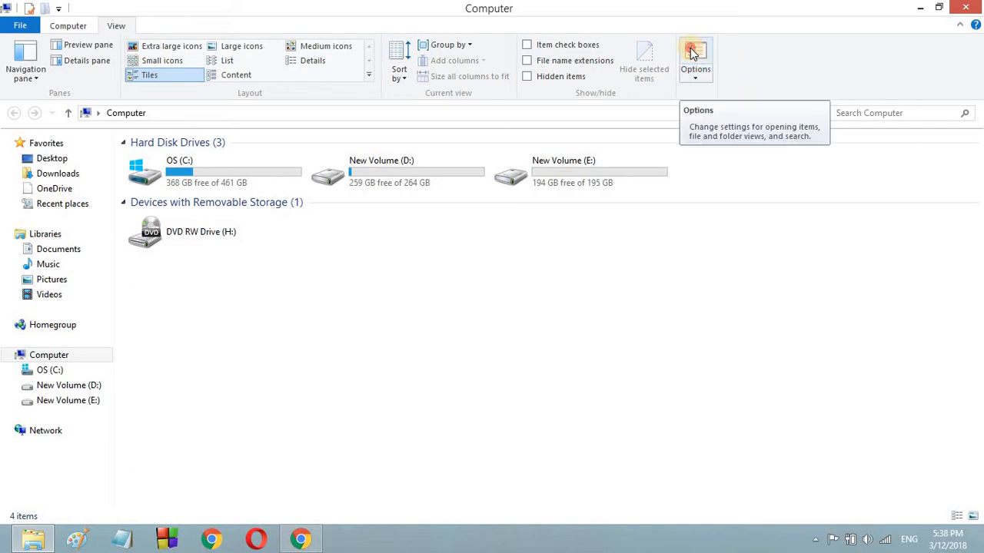
click(694, 54)
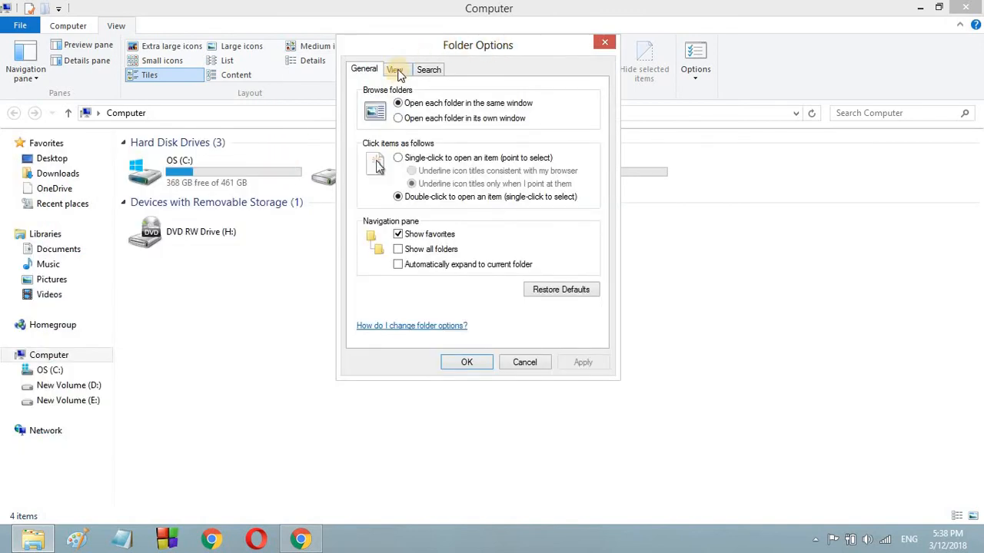
- Uncheck 'Always show icons, never thumbnails' in Folder Options View settings and apply it
click(394, 69)
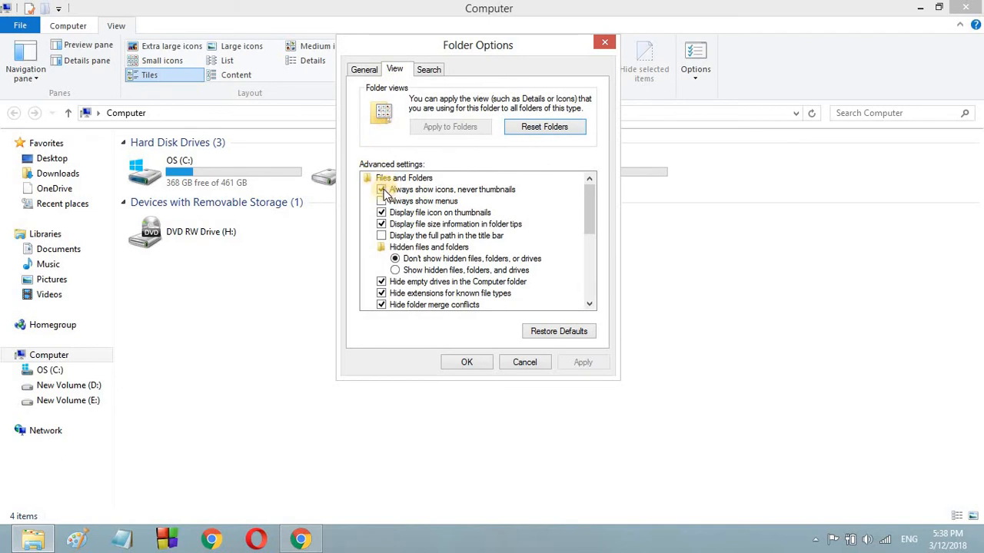
click(381, 189)
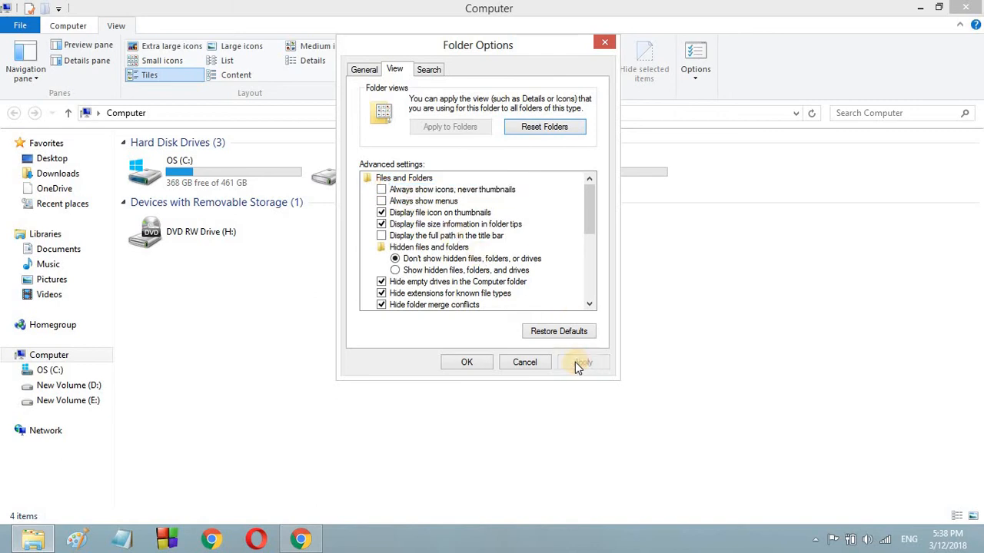
click(467, 362)
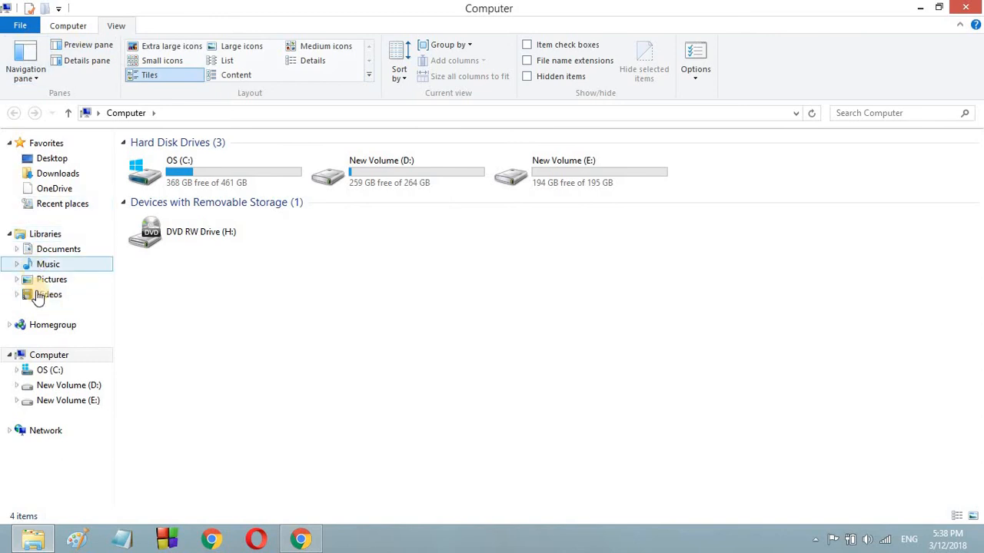
- Navigate to the scratch folder in Pictures, now showing image thumbnails
click(52, 280)
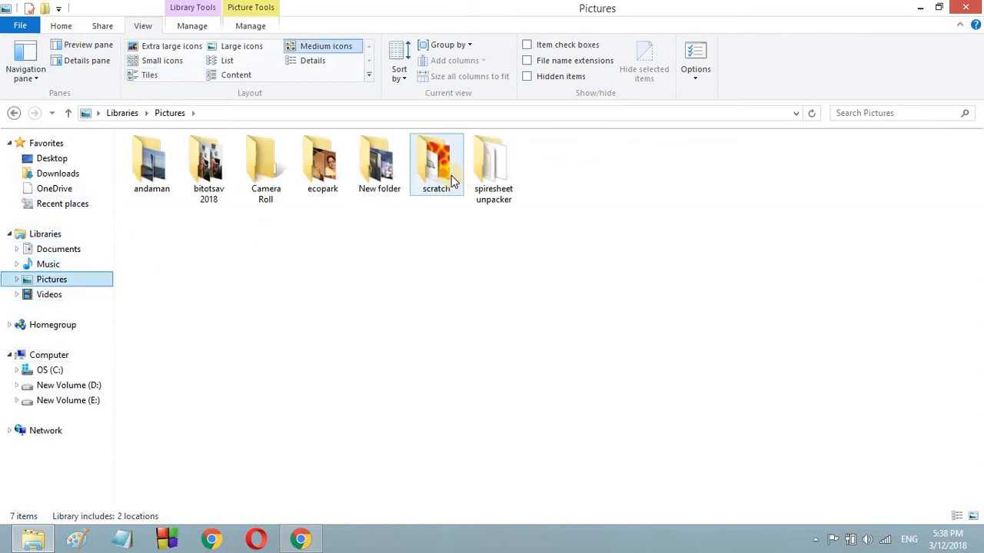
double_click(436, 161)
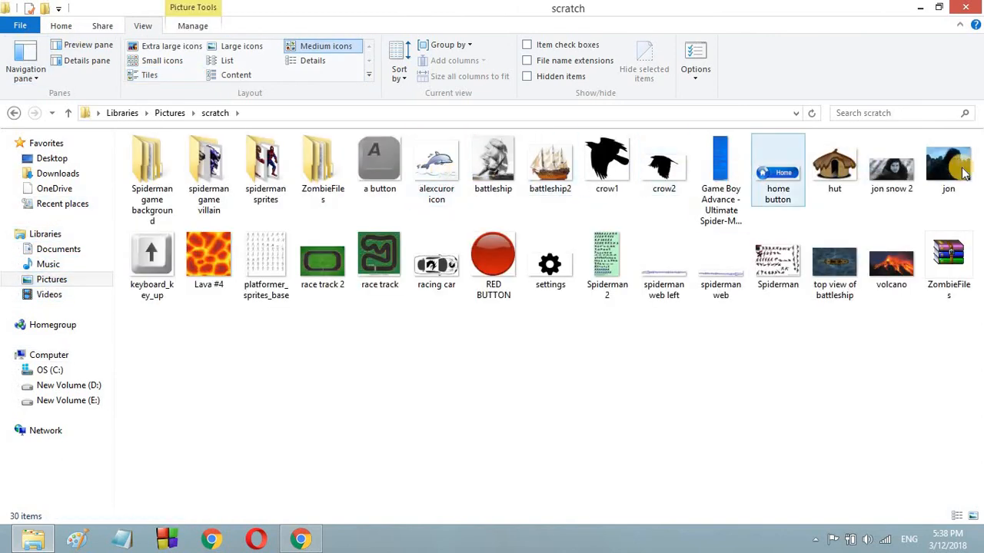
click(606, 261)
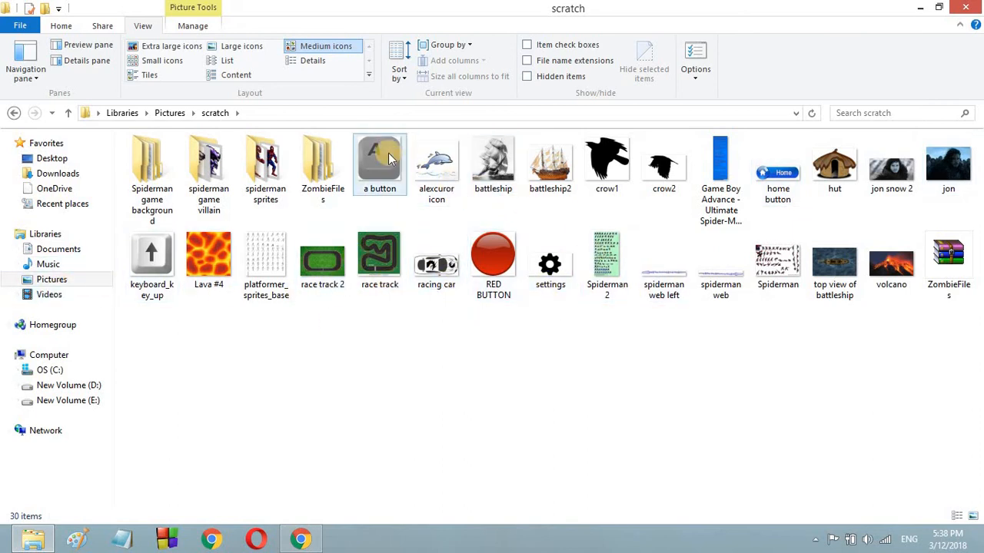
mouse_move(380, 162)
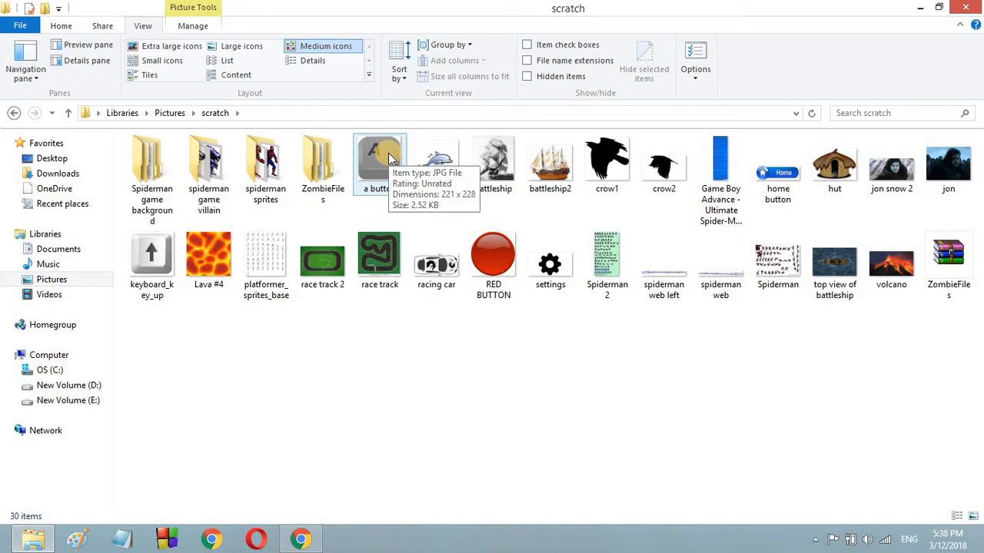
mouse_move(390, 399)
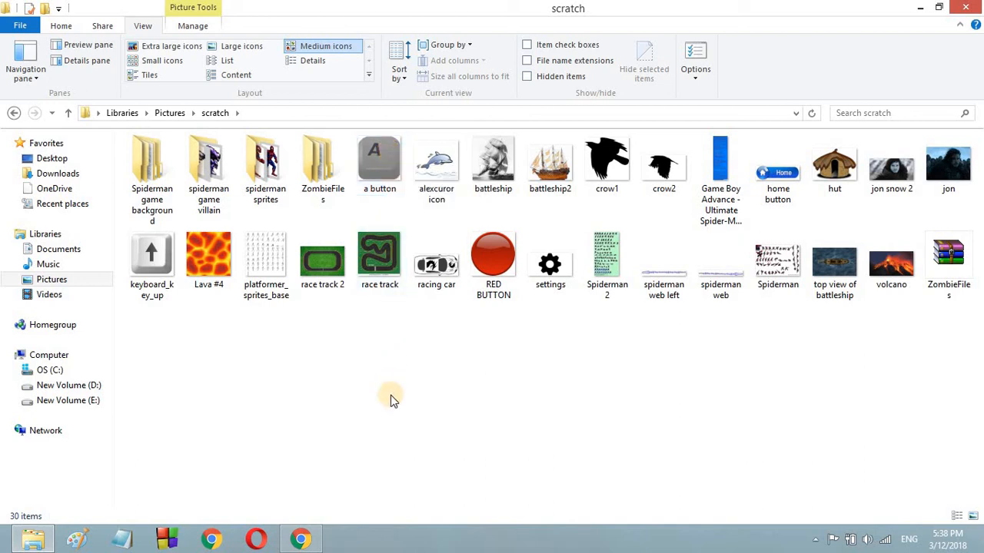
mouse_move(298, 157)
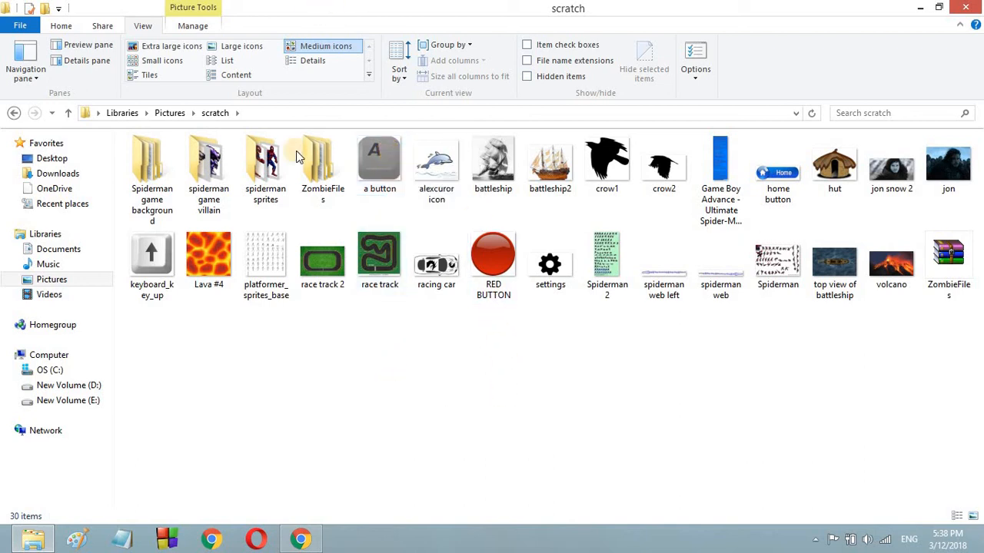
mouse_move(332, 354)
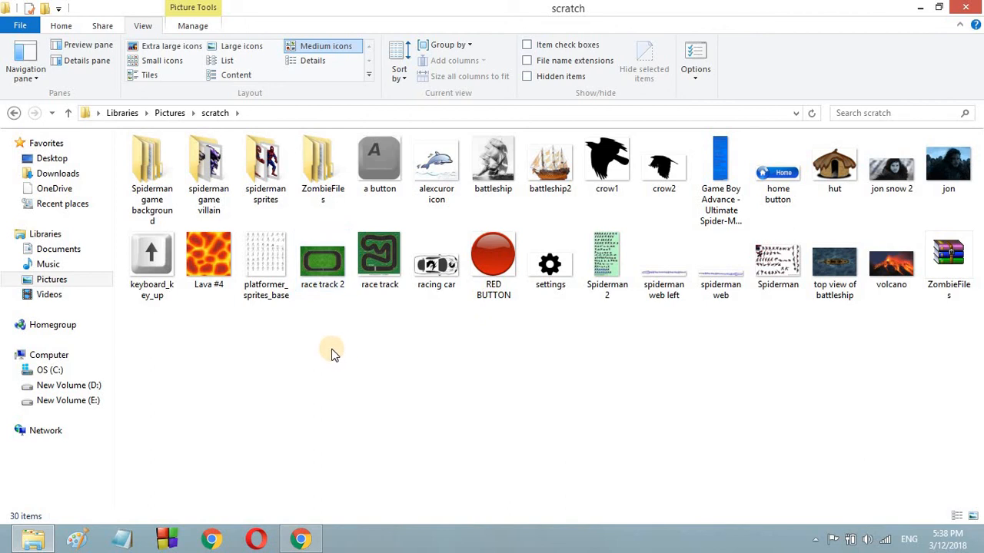